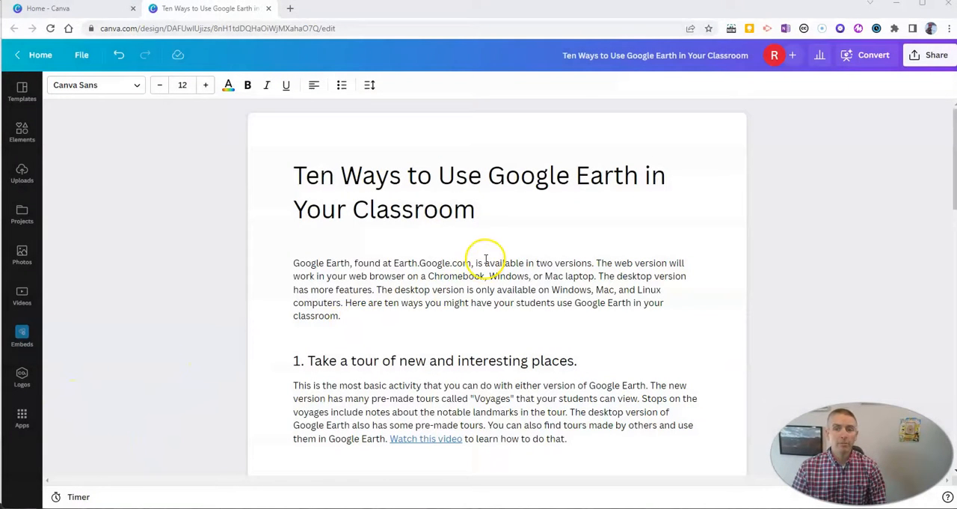
pyautogui.moveTo(413, 183)
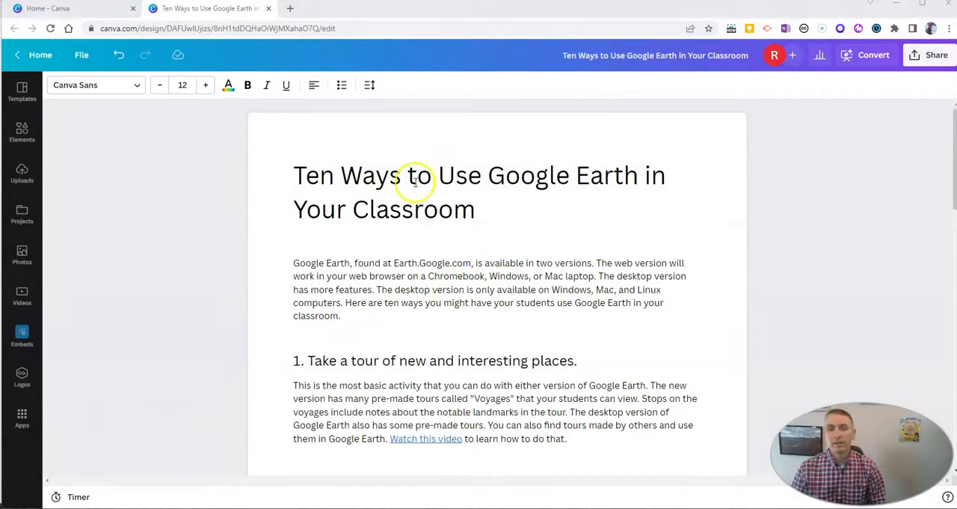
# Review the Google Earth classroom doc and start Docs to Decks from the first tip heading's block options.
pyautogui.scroll(-3)
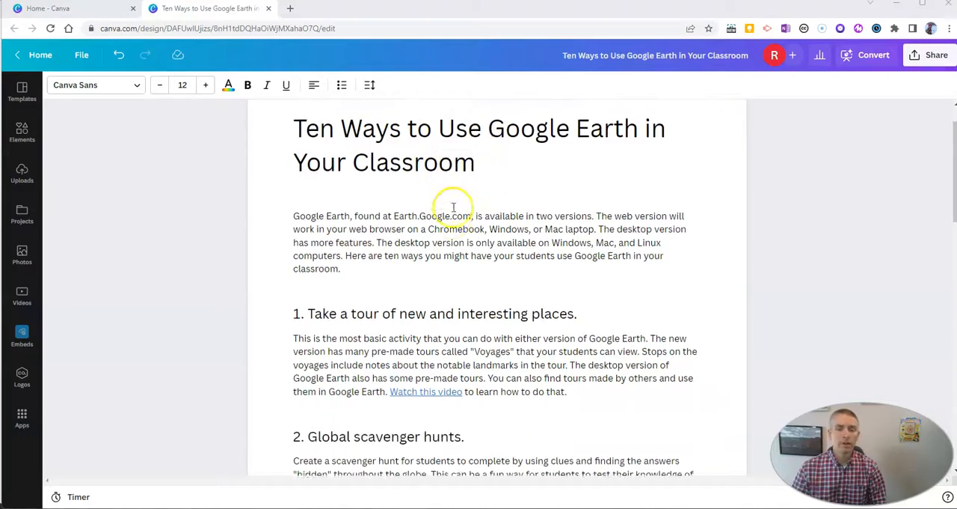
pyautogui.scroll(-3)
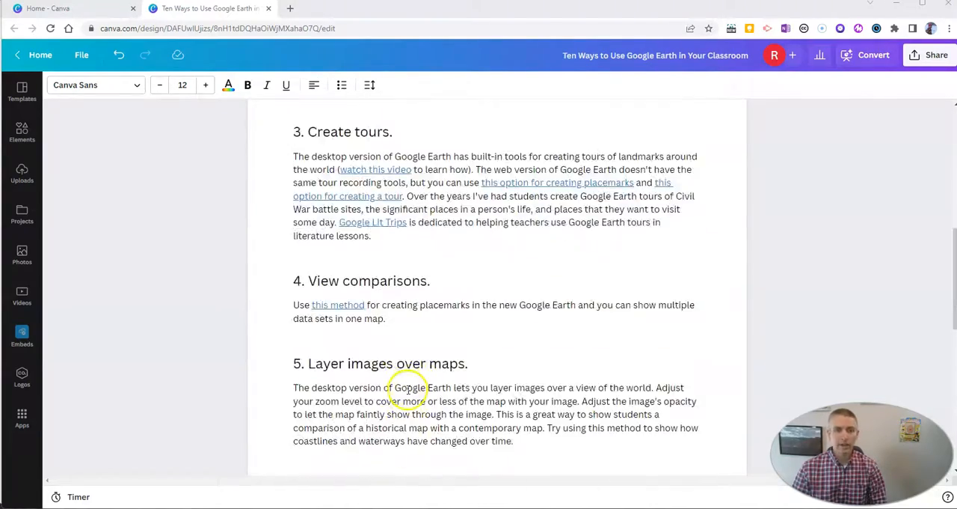
pyautogui.scroll(3)
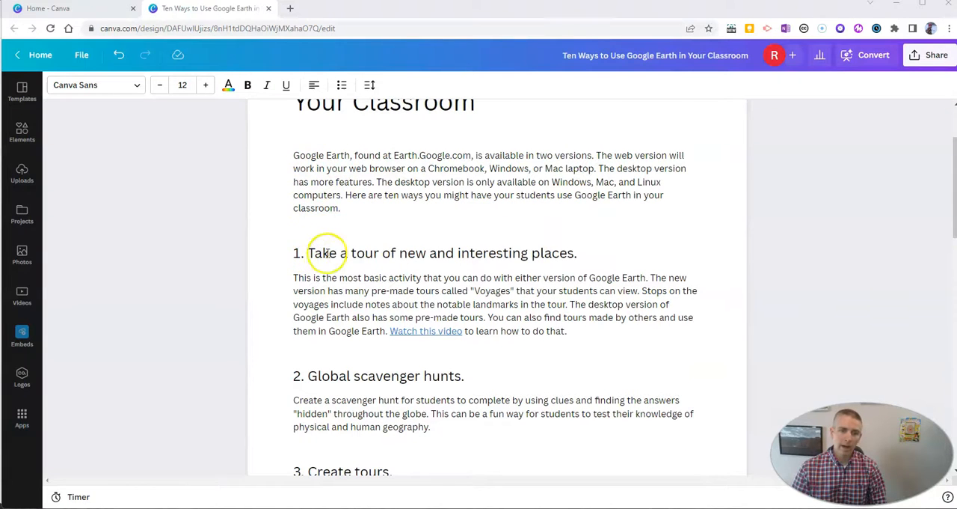
pyautogui.click(278, 236)
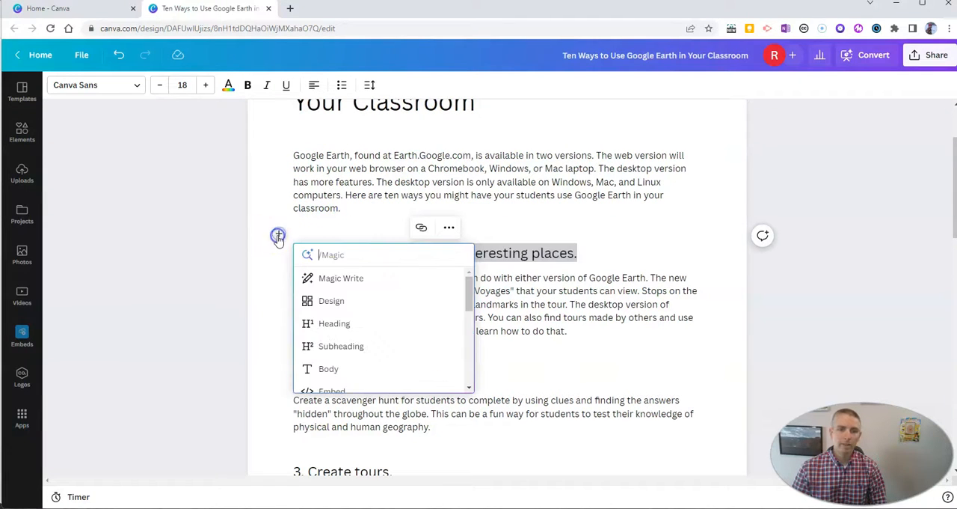
pyautogui.moveTo(341, 345)
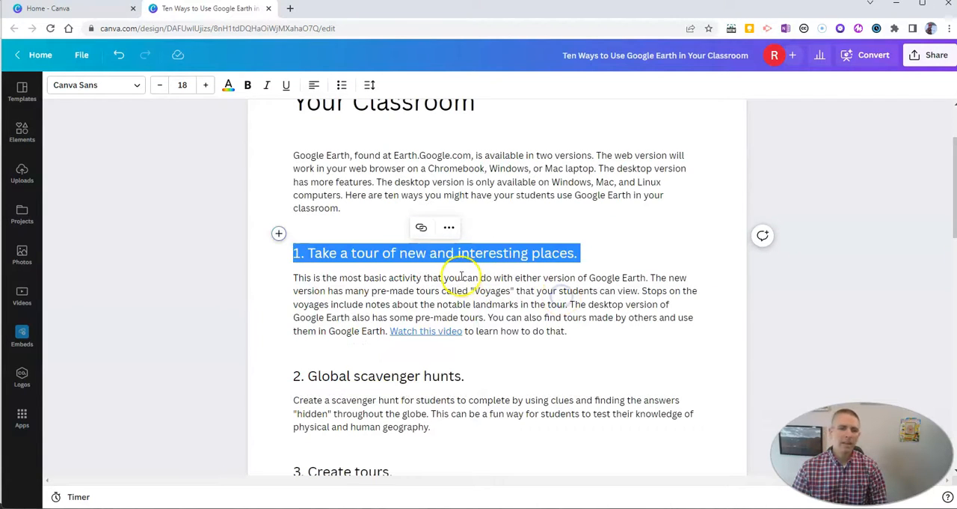
pyautogui.scroll(-3)
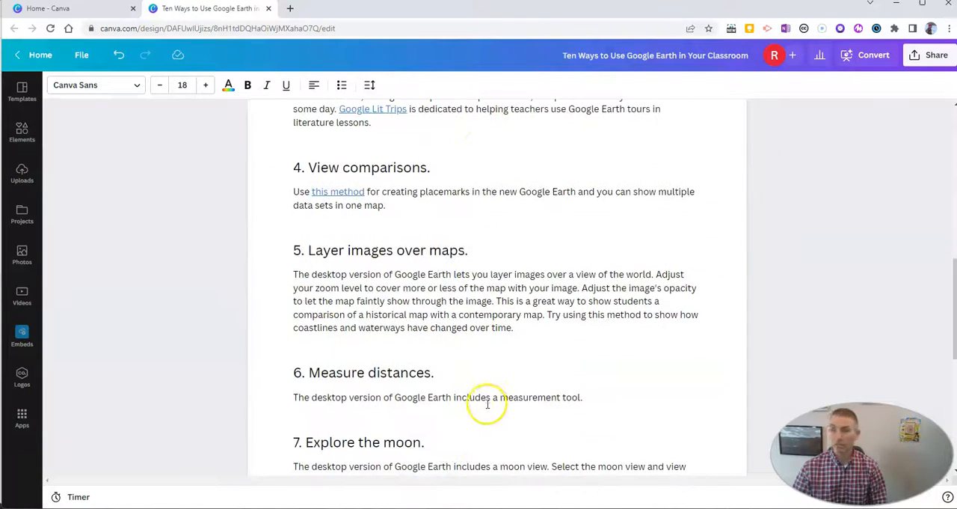
pyautogui.scroll(3)
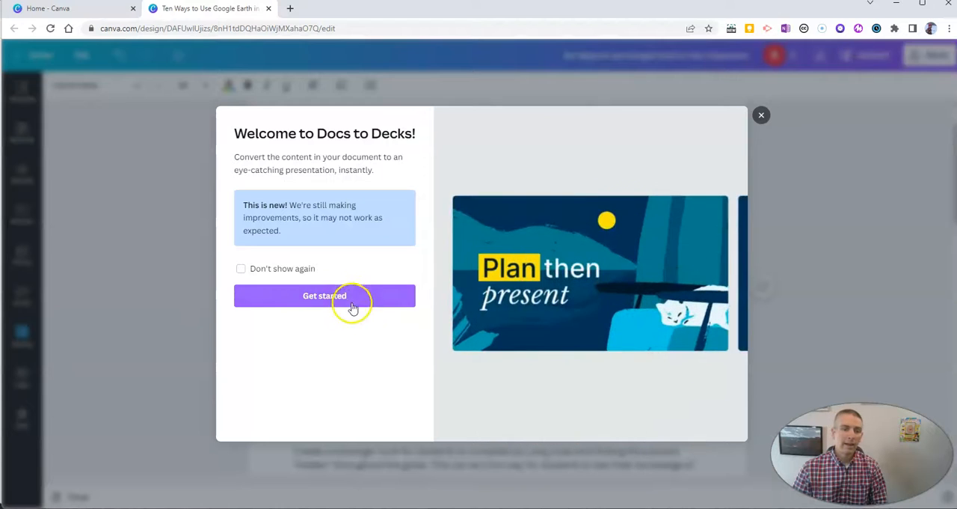
pyautogui.click(325, 296)
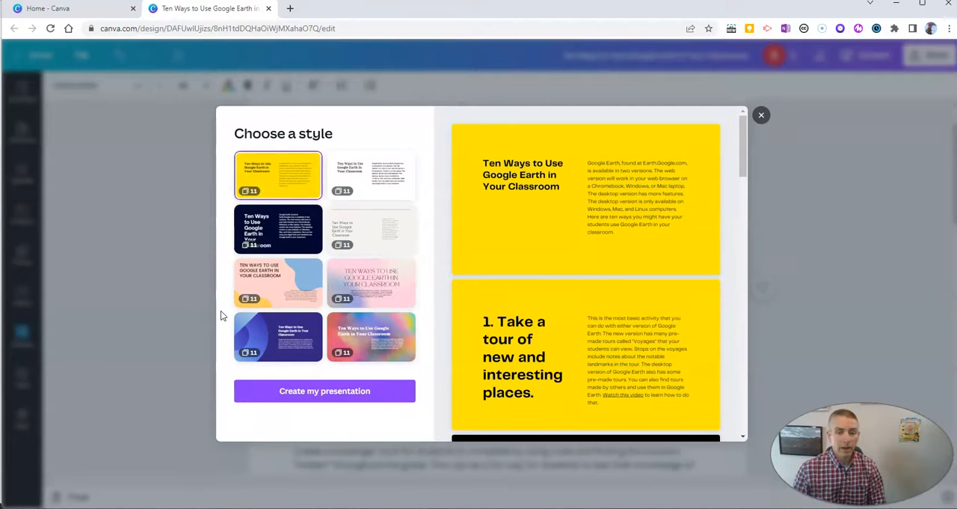
# Preview the plain white and colourful gradient styles, then choose the plain beige minimalist style.
pyautogui.scroll(-3)
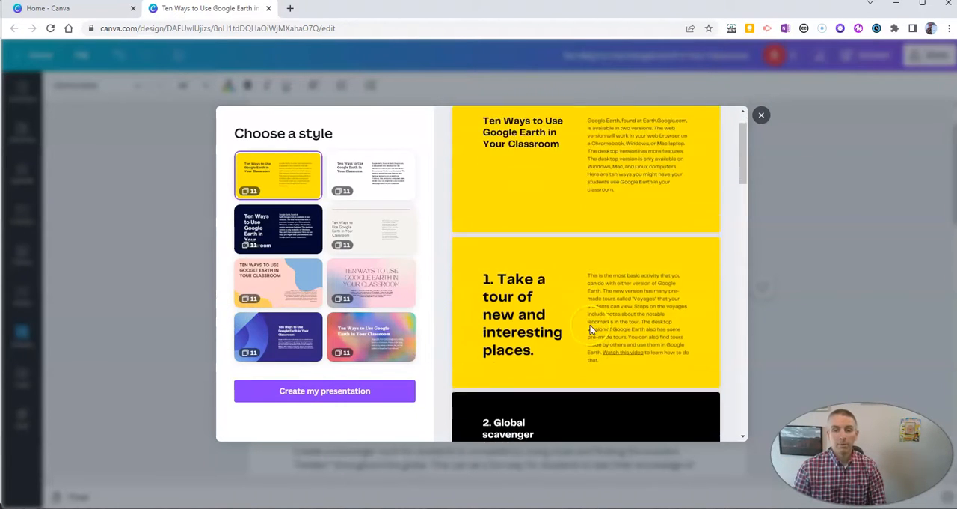
pyautogui.scroll(-3)
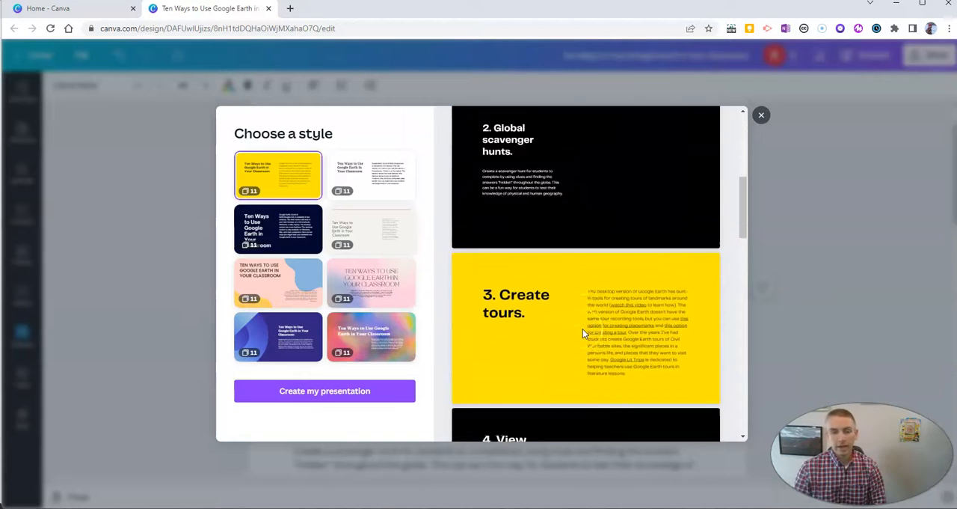
pyautogui.scroll(-3)
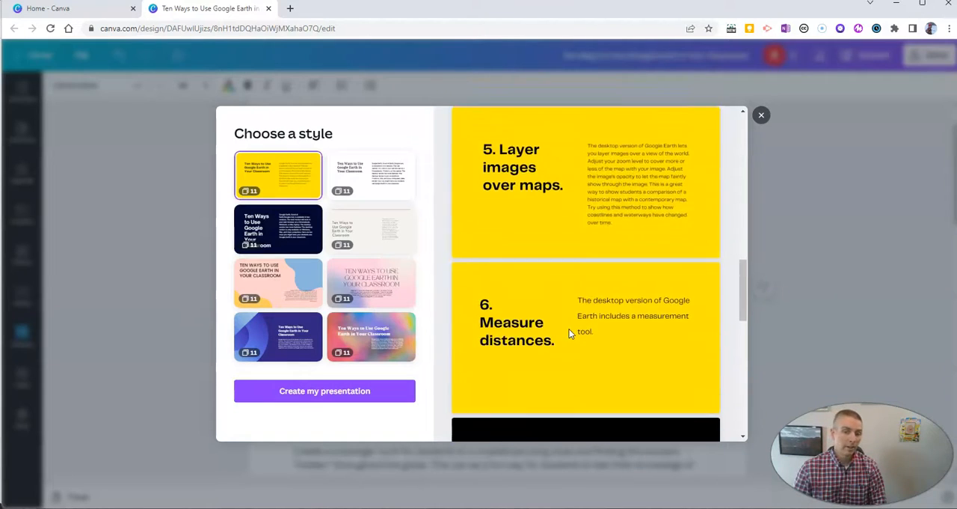
pyautogui.scroll(-3)
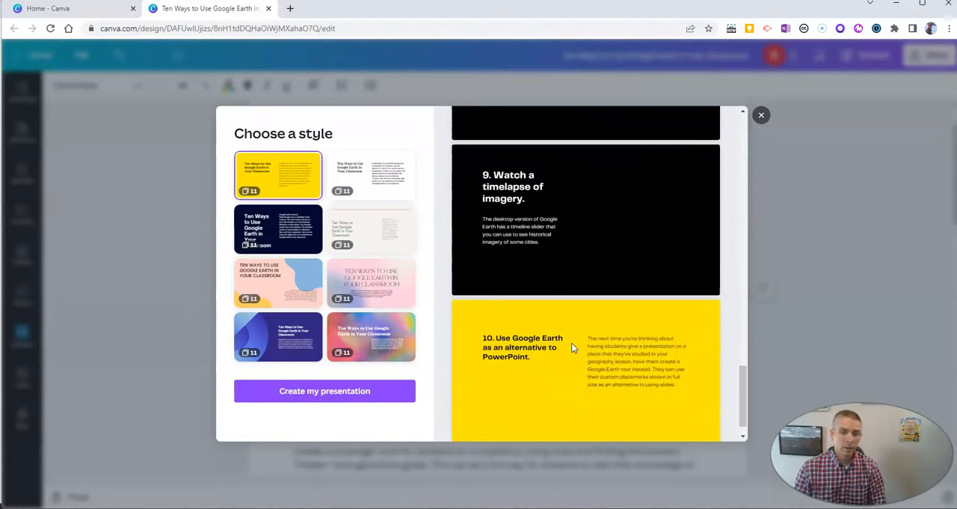
pyautogui.click(371, 175)
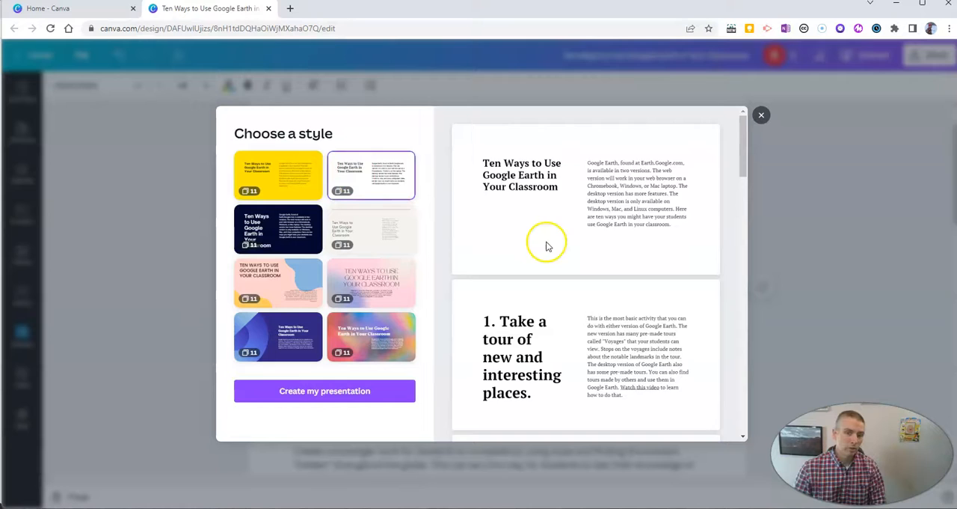
pyautogui.scroll(-3)
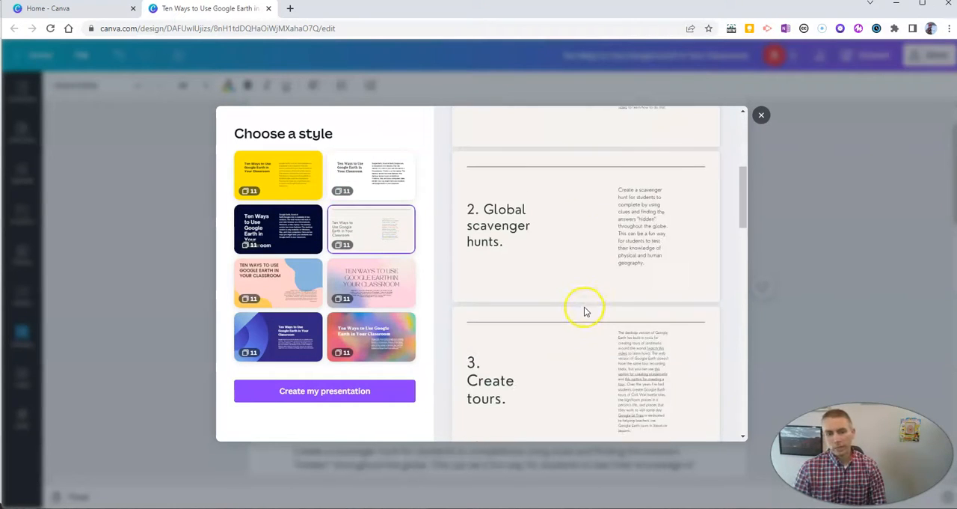
pyautogui.scroll(-3)
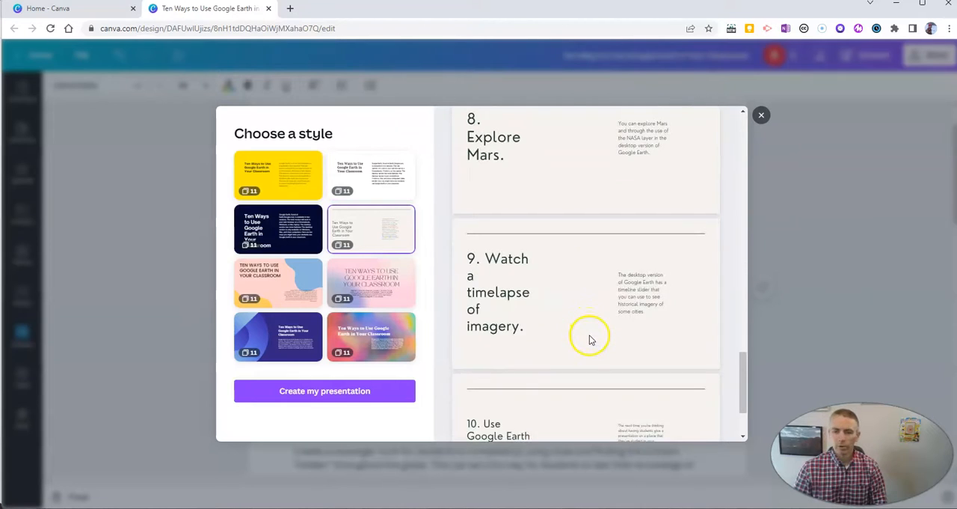
pyautogui.scroll(-3)
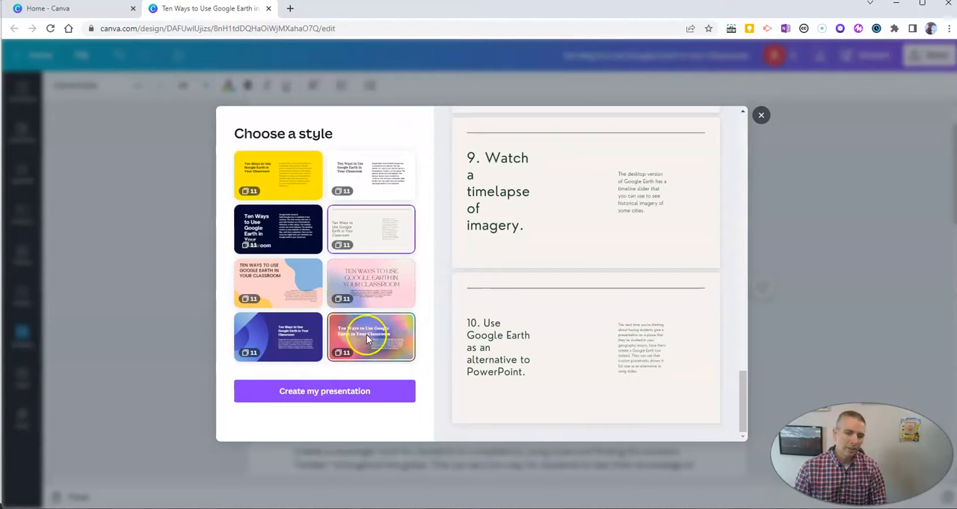
pyautogui.click(371, 337)
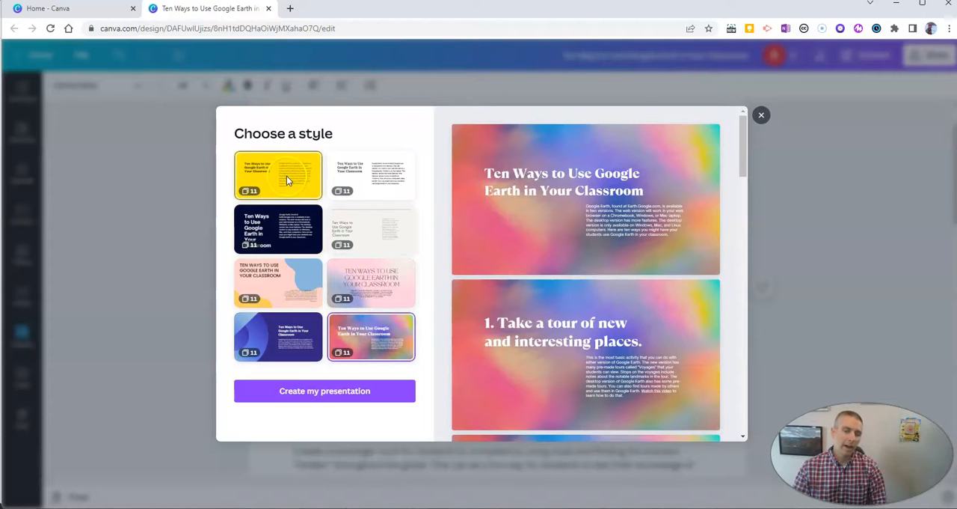
pyautogui.click(371, 230)
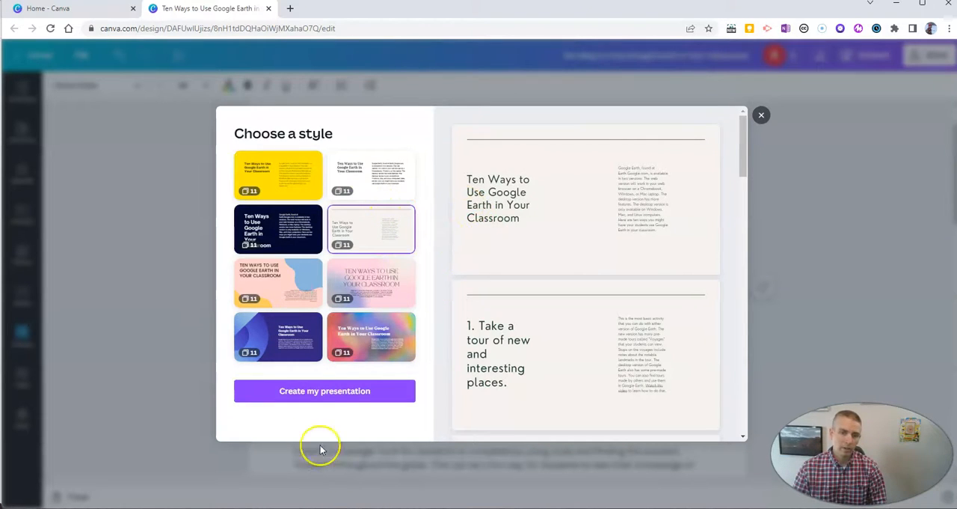
# Generate the presentation in the beige style and bring up slide 2, about taking a tour.
pyautogui.click(323, 390)
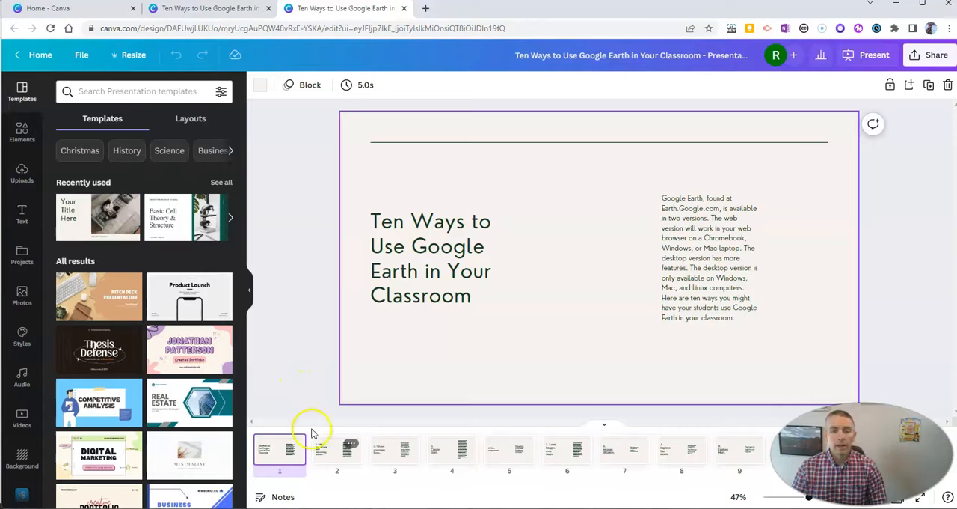
pyautogui.click(337, 452)
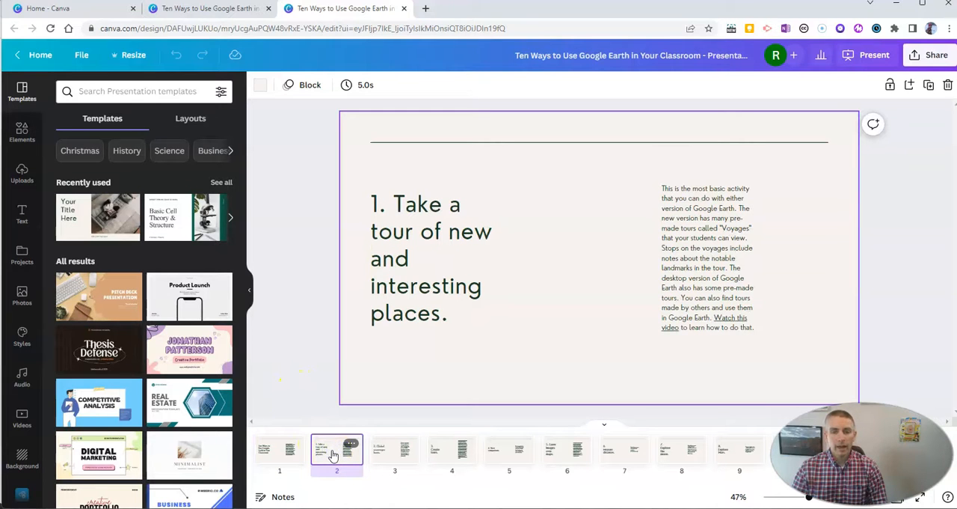
pyautogui.moveTo(48, 152)
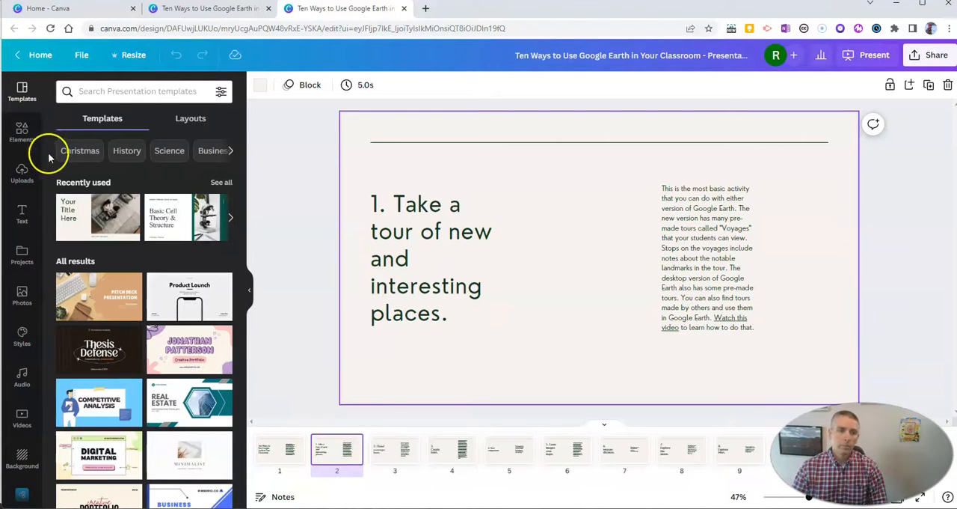
# Search Elements for 'pyramids' and add a pyramids photo to slide 2.
pyautogui.click(21, 132)
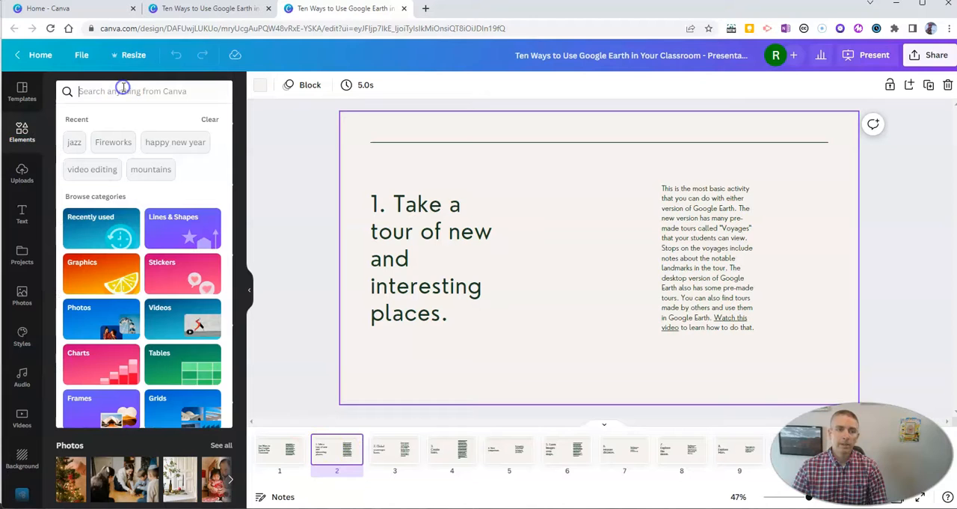
pyautogui.write('py')
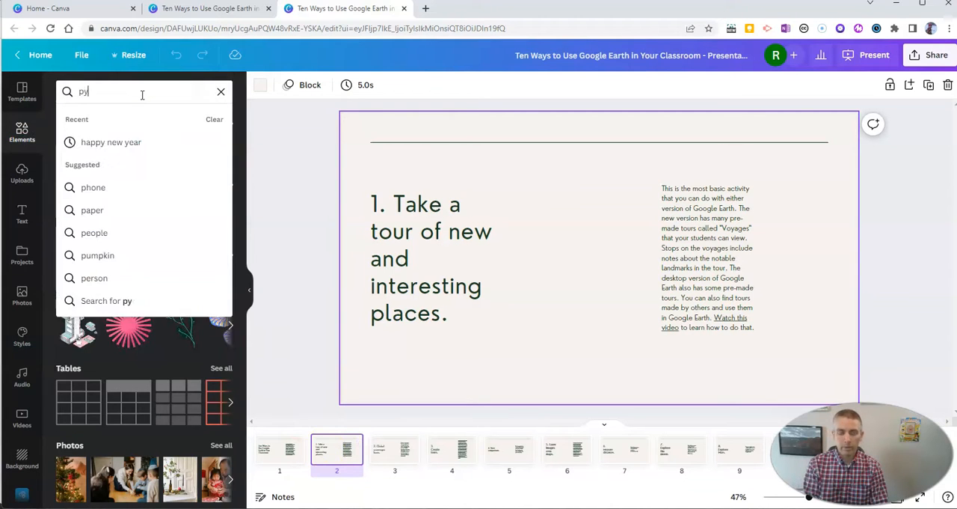
pyautogui.write('r')
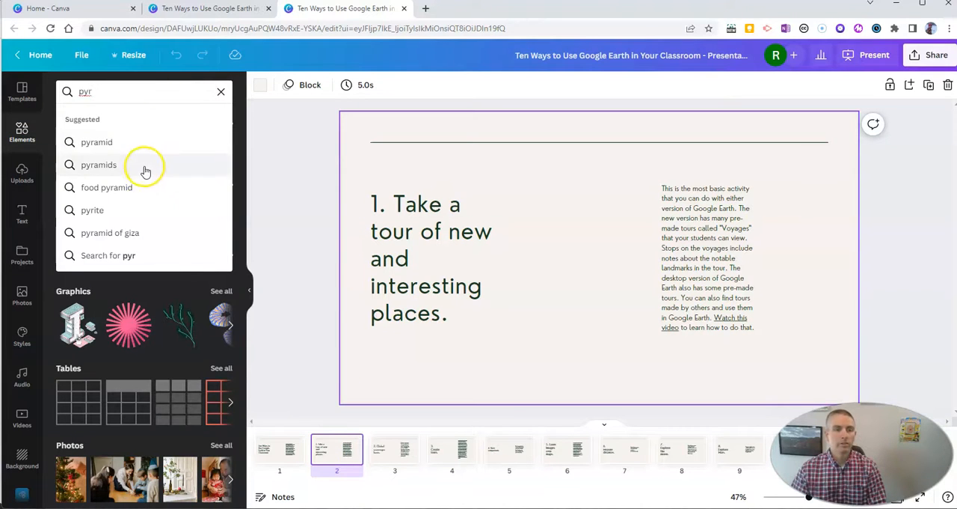
pyautogui.click(98, 164)
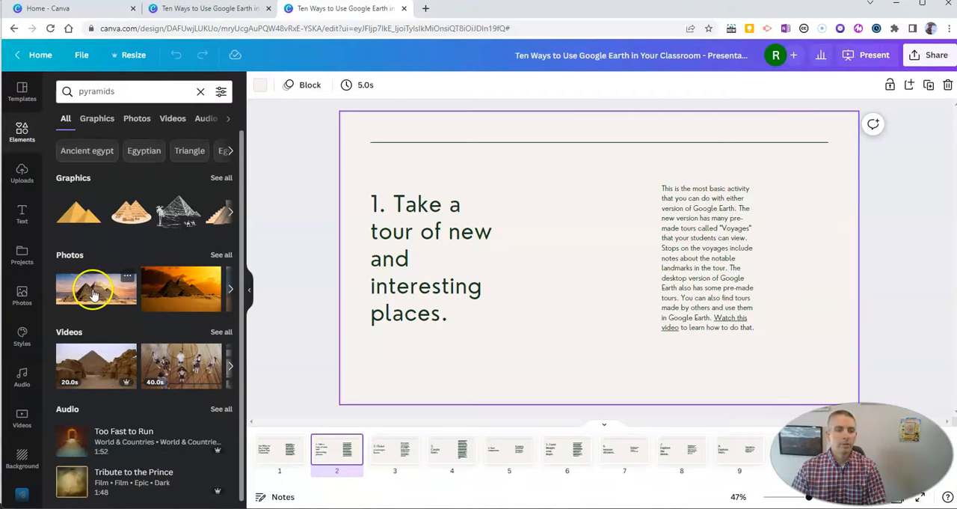
pyautogui.click(95, 291)
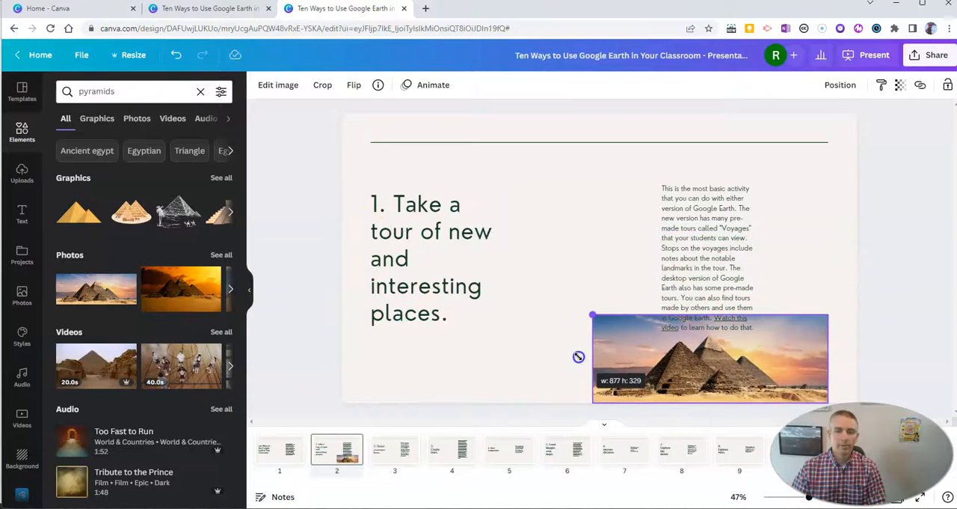
# Move the pyramids photo beneath the body text and select the body text box.
pyautogui.moveTo(710, 359); pyautogui.dragTo(591, 356)
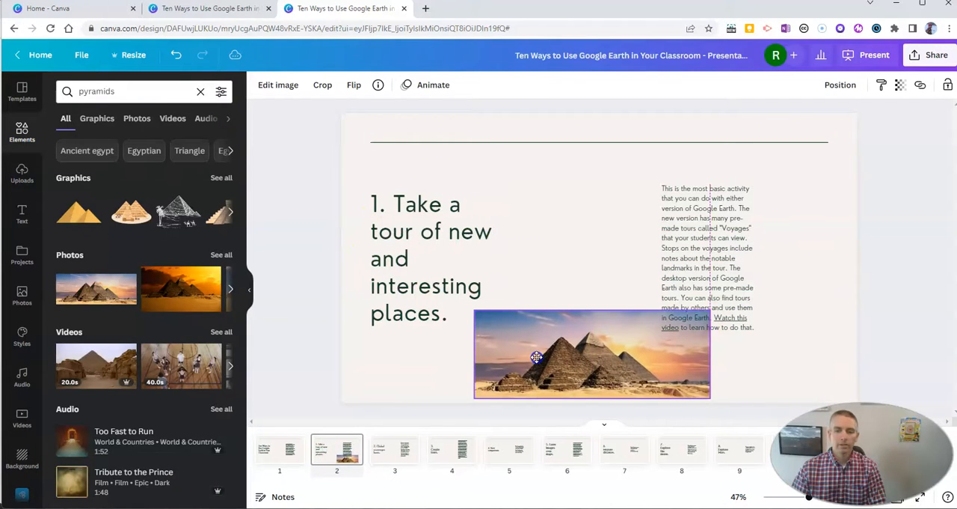
pyautogui.click(706, 257)
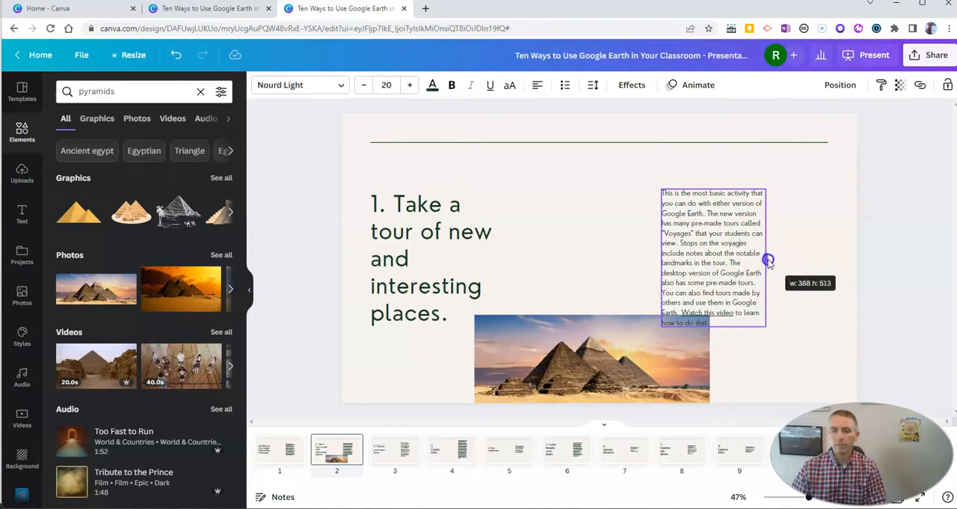
# Widen the body text box, shift it left above the photo, and set its font size to 24.
pyautogui.moveTo(769, 260); pyautogui.dragTo(829, 260)
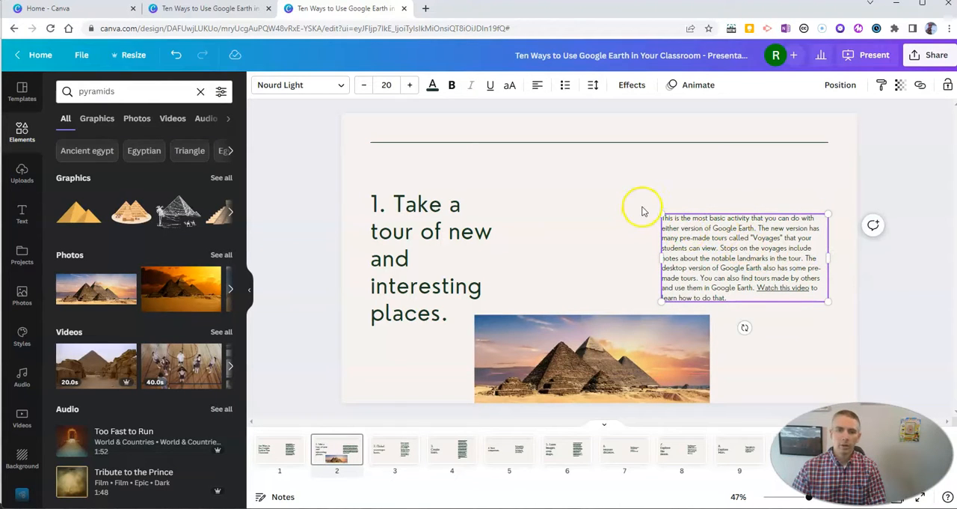
pyautogui.moveTo(661, 214); pyautogui.dragTo(637, 198)
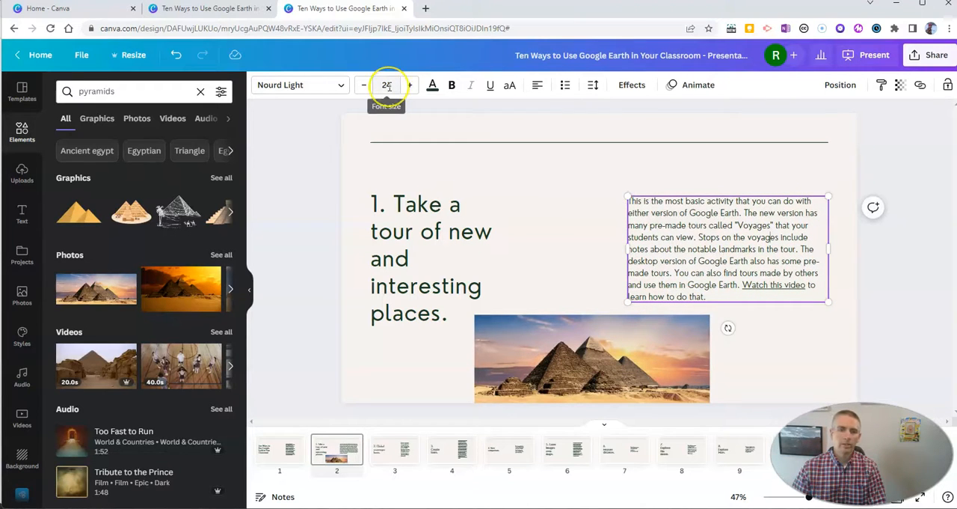
pyautogui.click(365, 83)
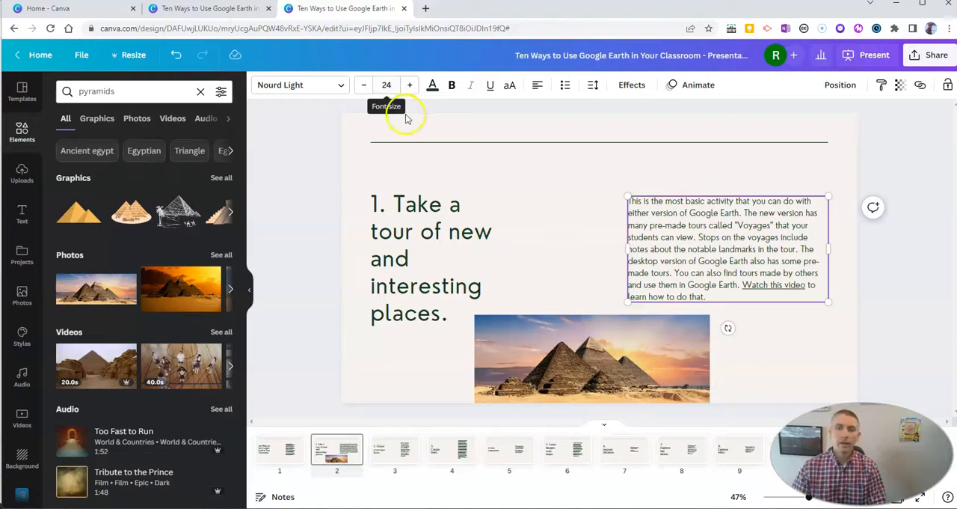
pyautogui.moveTo(408, 388)
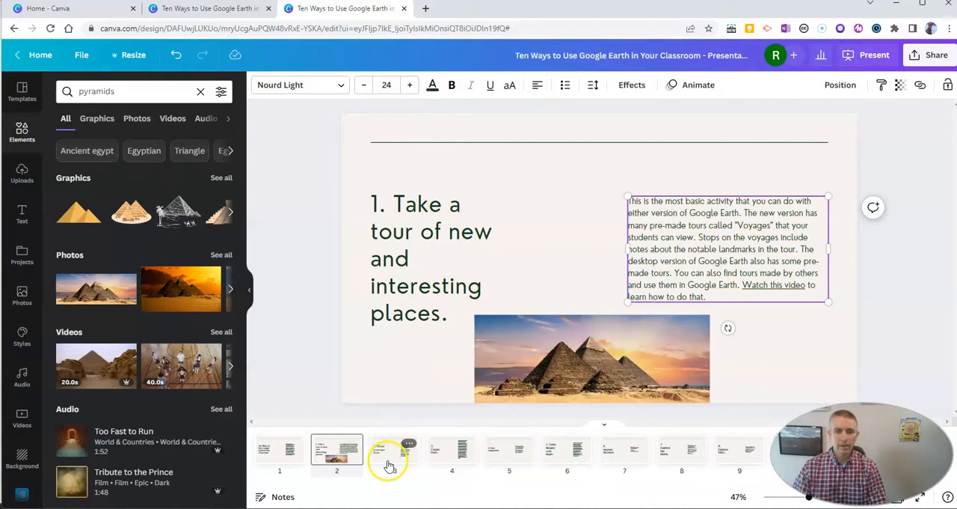
pyautogui.moveTo(380, 426)
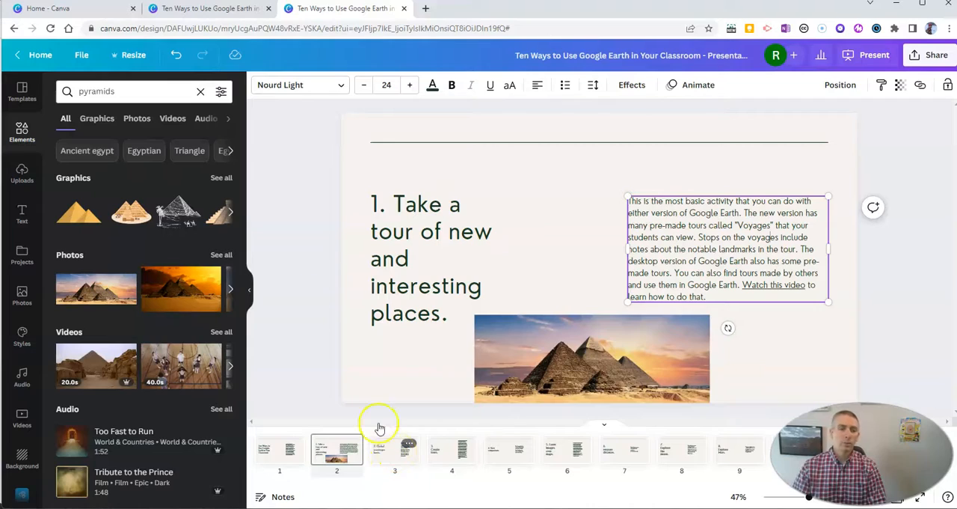